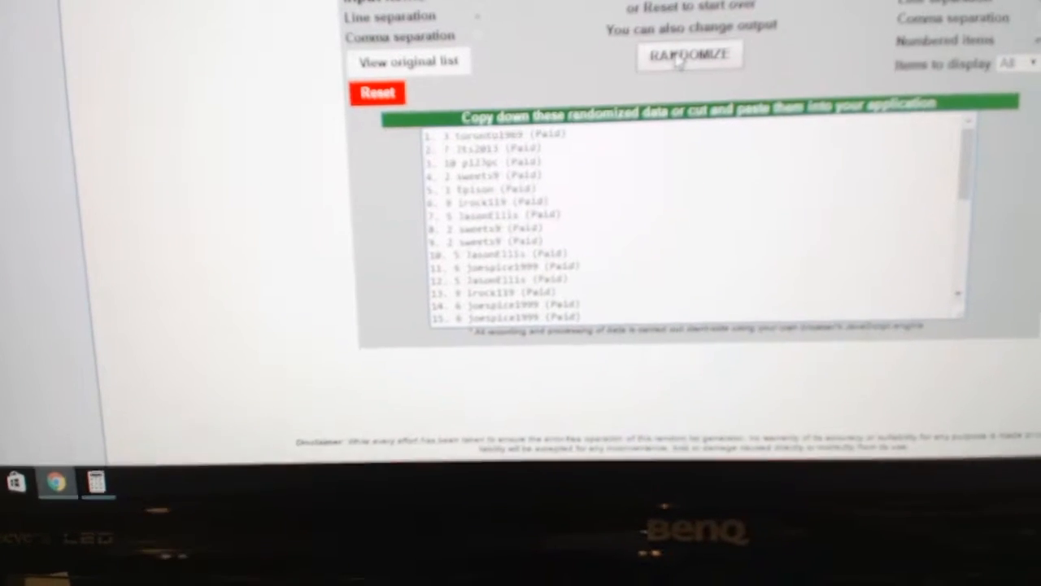
Reshuffle the participant names in Random.org's List Randomizer
click(689, 54)
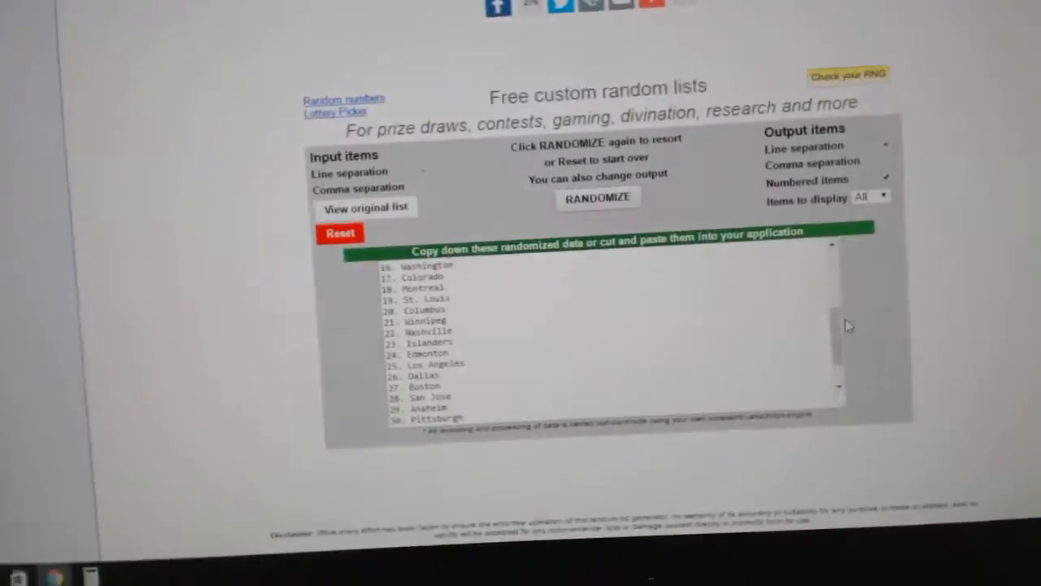
Re-randomize the 30 team names into a new order
click(598, 197)
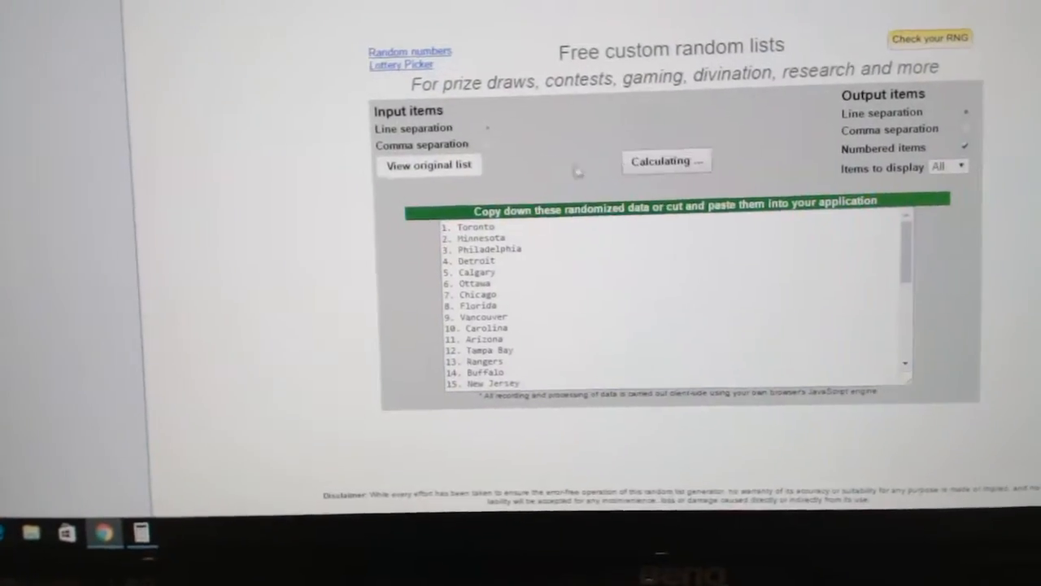
click(666, 161)
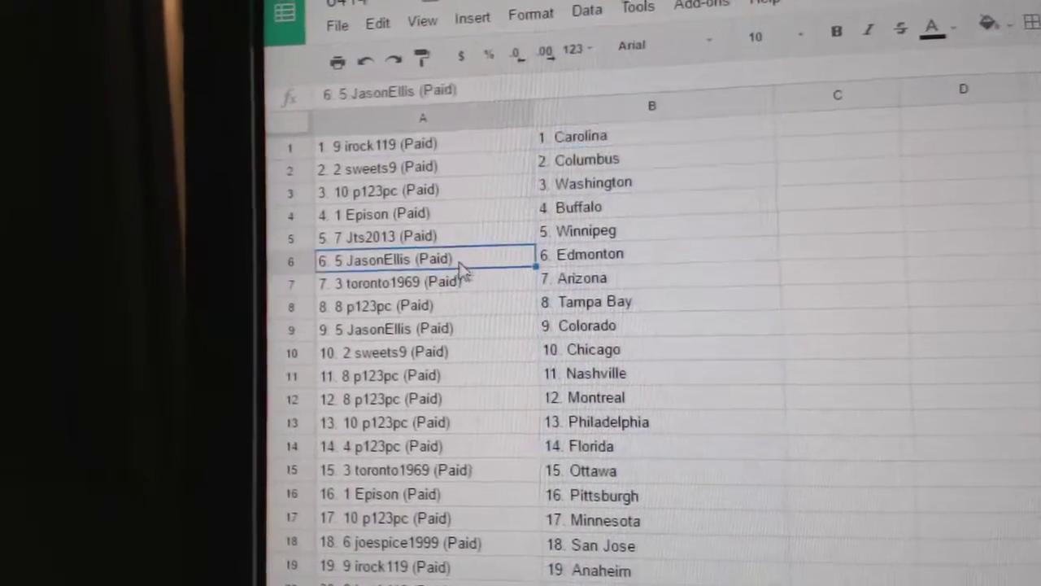
click(399, 282)
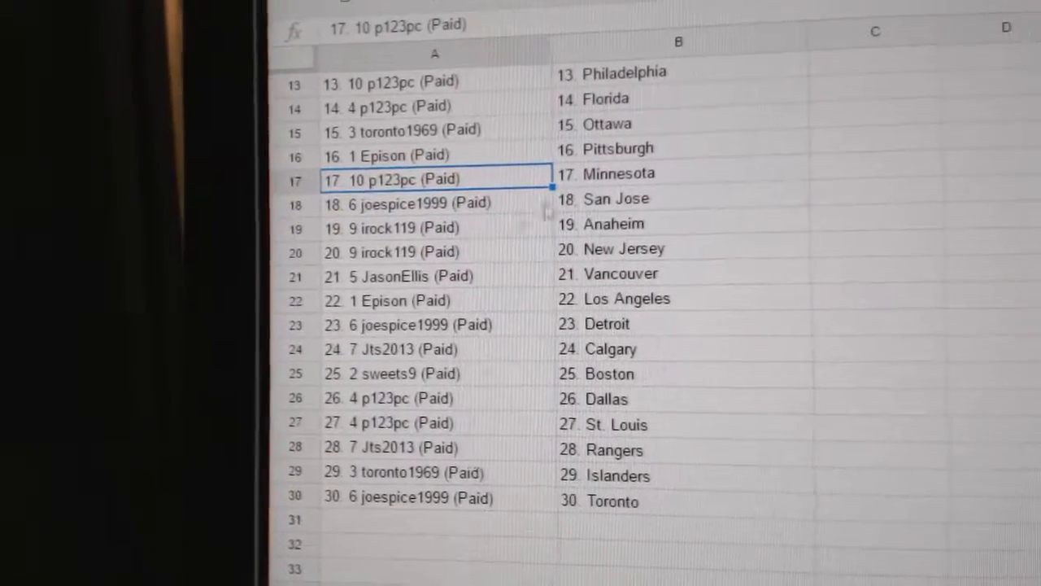
click(423, 214)
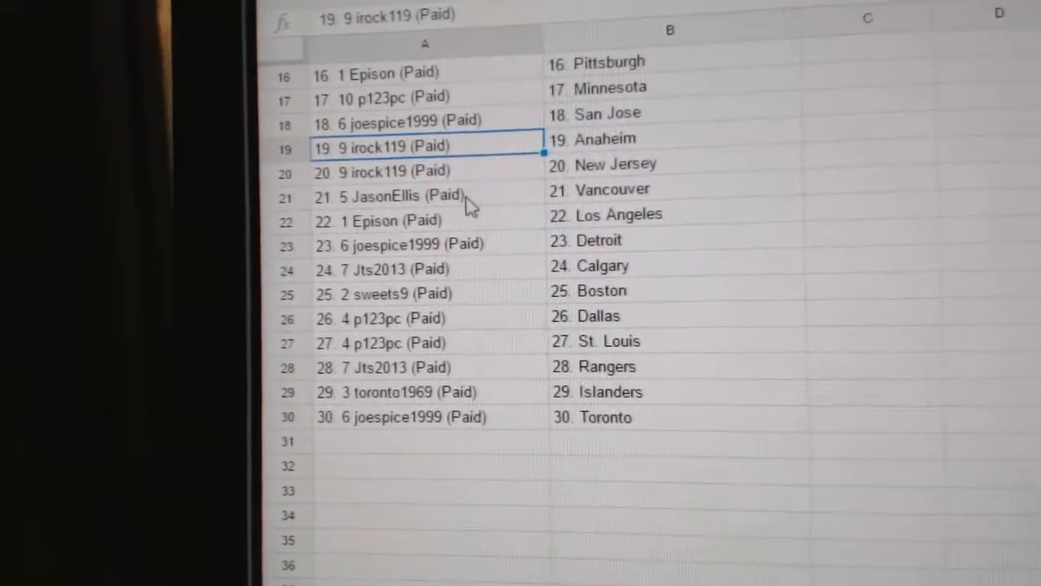
click(407, 220)
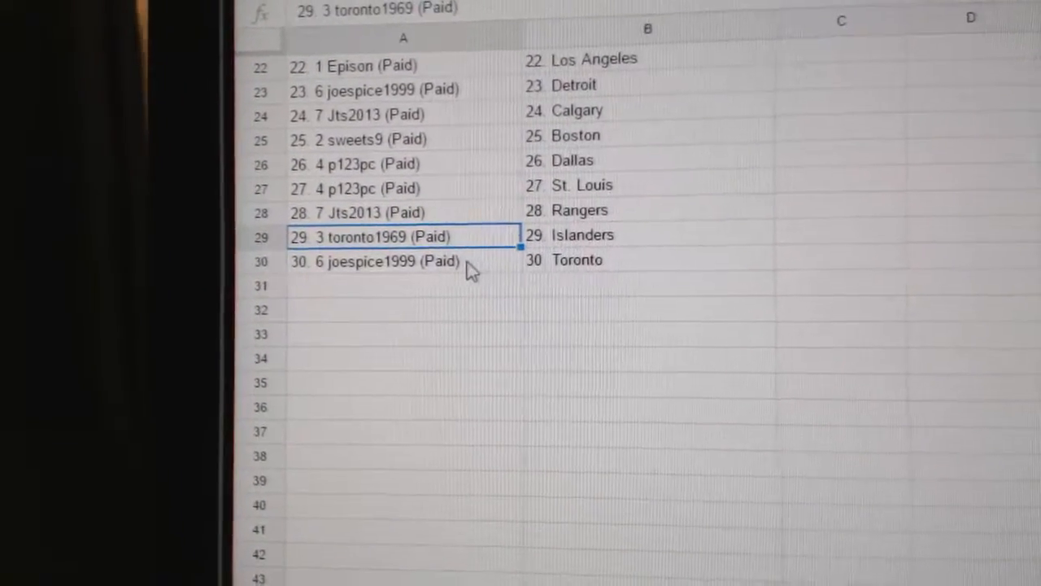
click(391, 261)
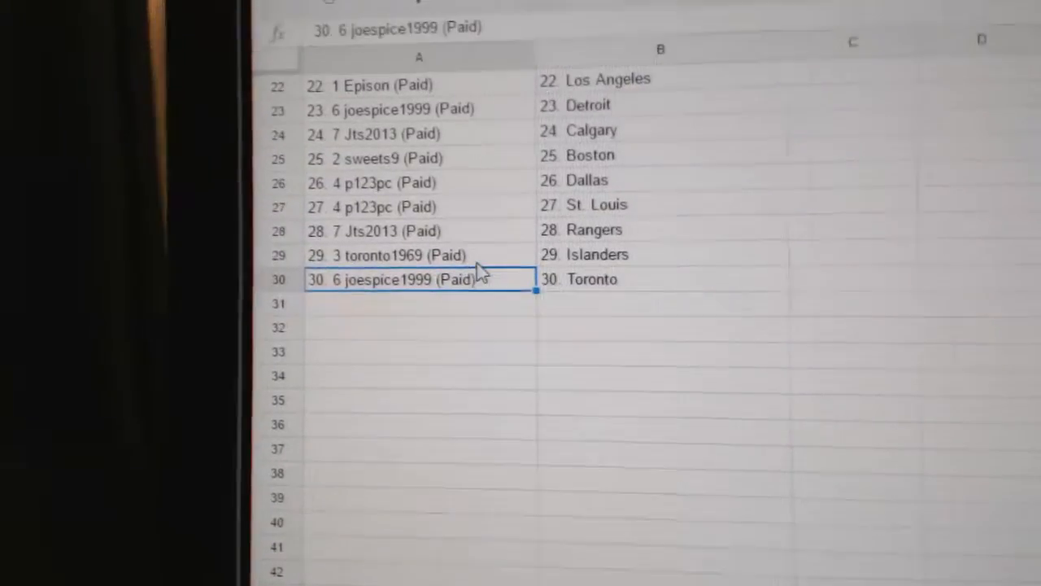